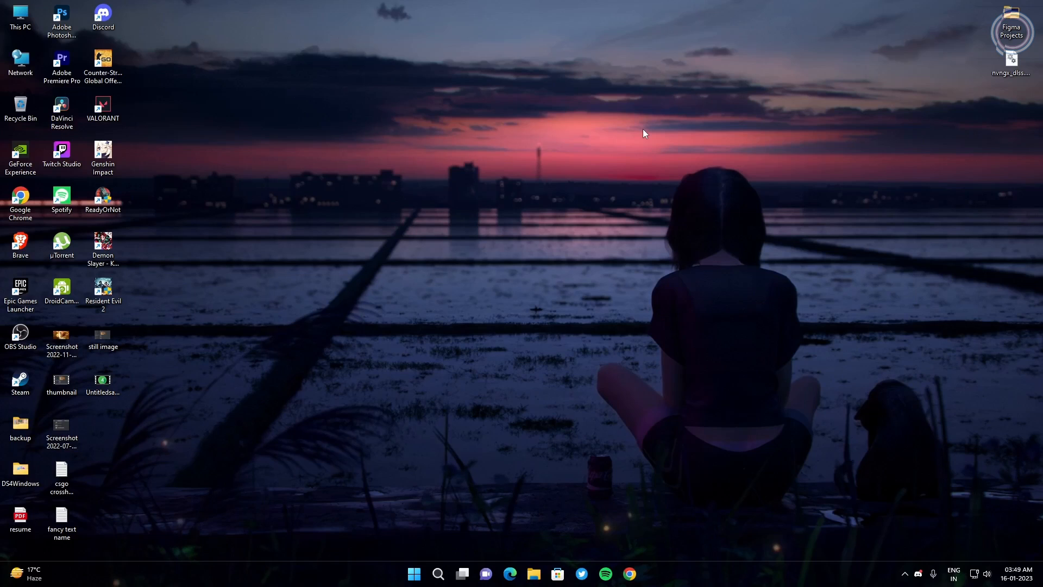
# Step: Check the system specs in dxdiag, then close the diagnostic tool
pyautogui.click(438, 573)
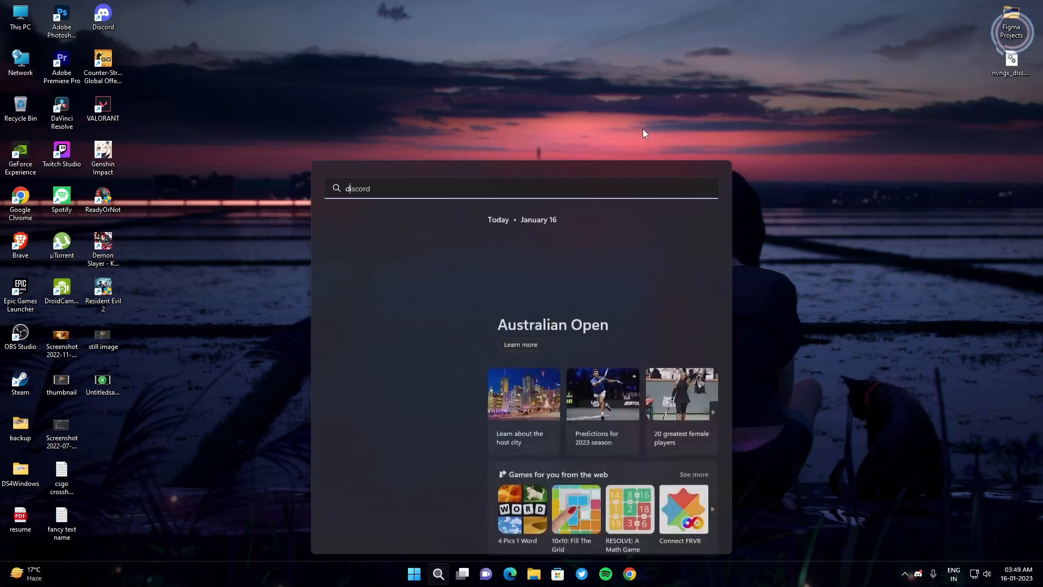
pyautogui.write('dxdiag')
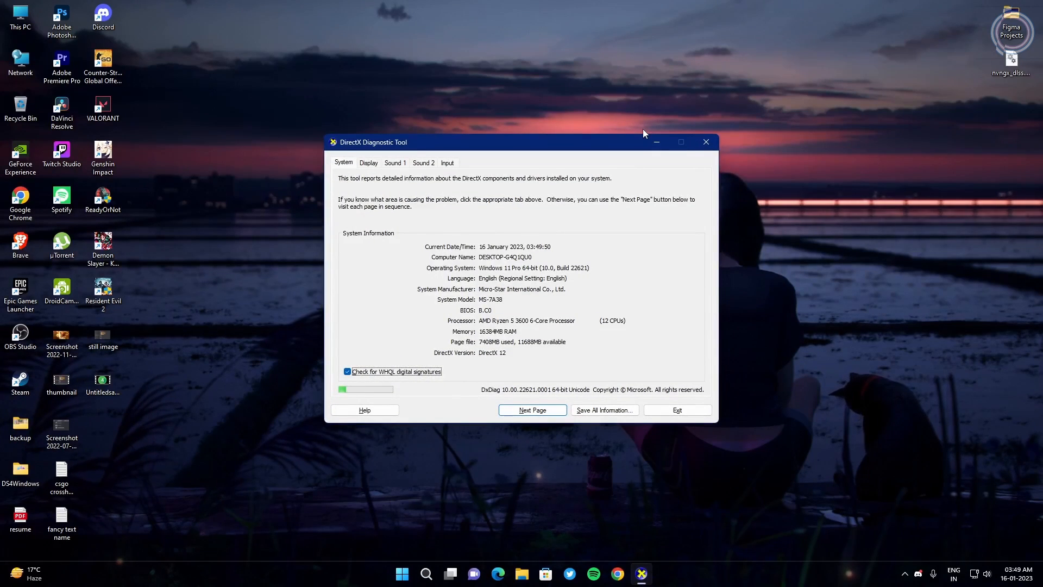
pyautogui.moveTo(393, 223)
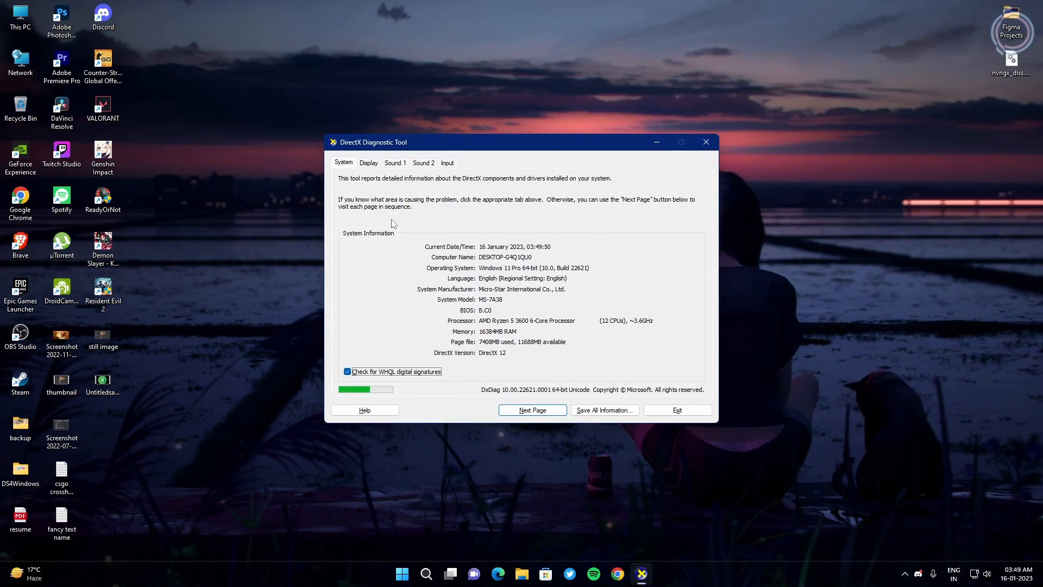
pyautogui.click(369, 163)
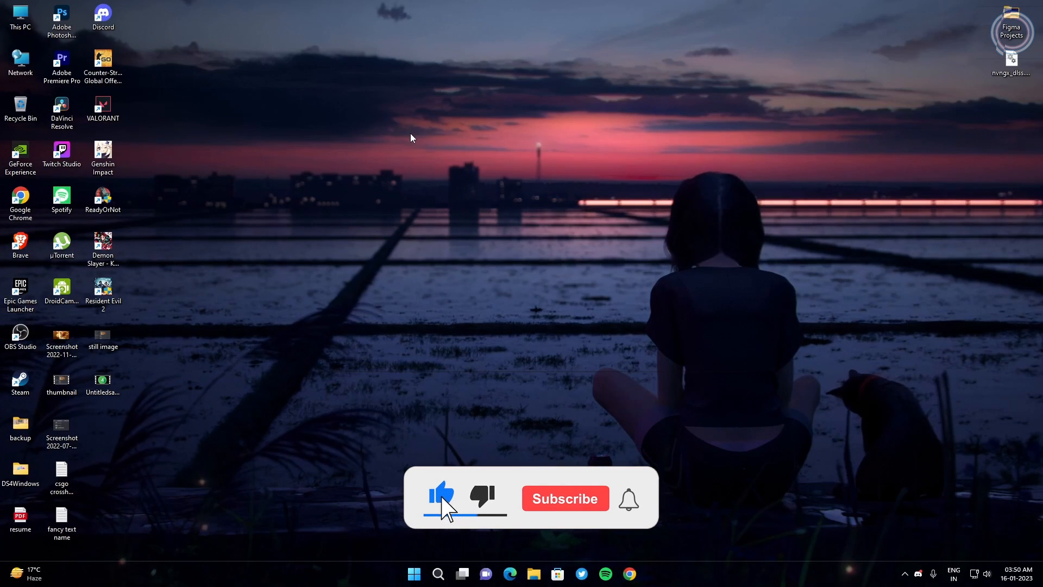
# Step: Click into the open window and scroll down through its contents
pyautogui.click(565, 499)
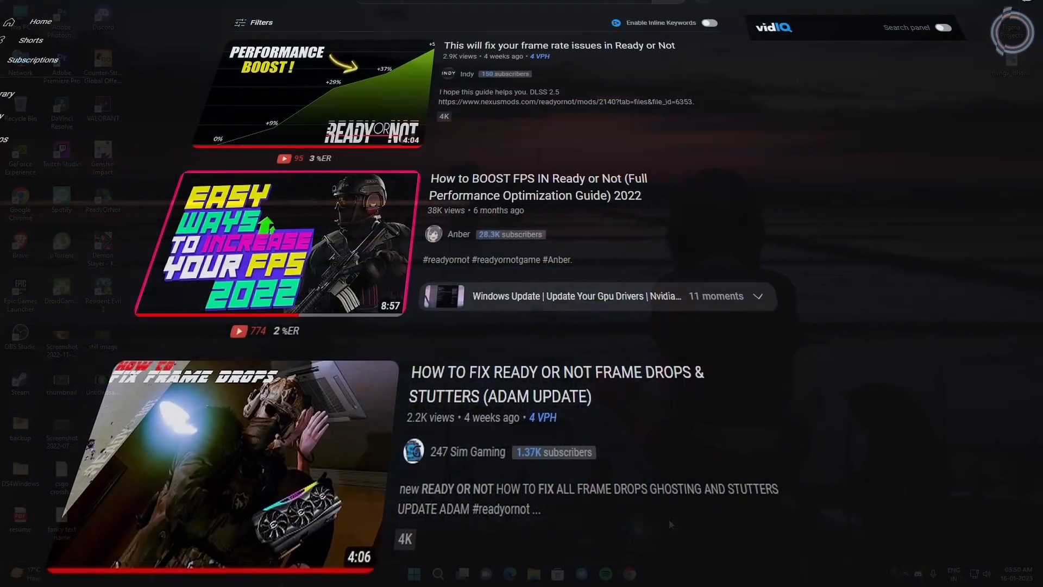
pyautogui.scroll(-3)
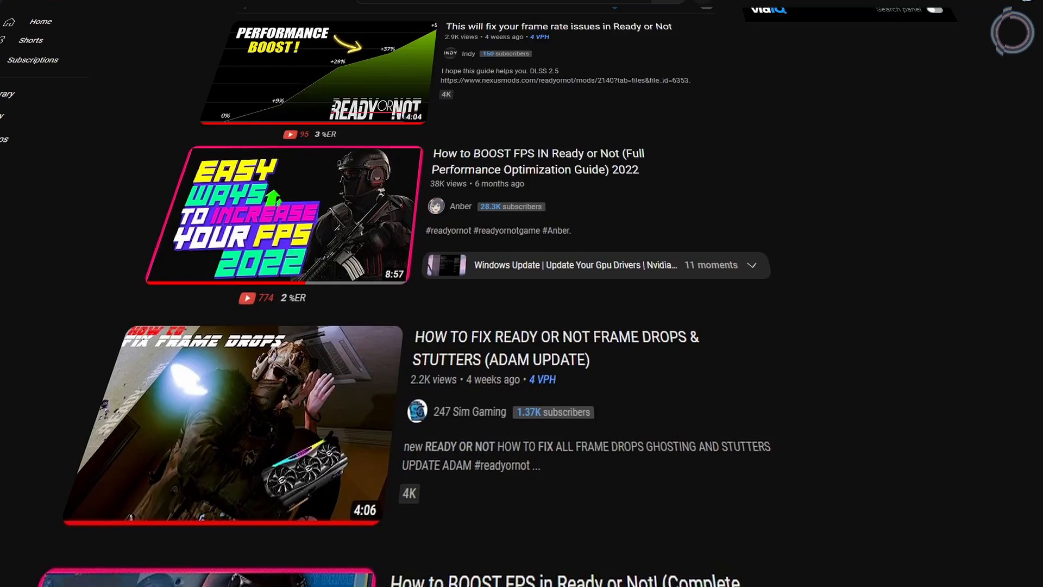
pyautogui.scroll(-3)
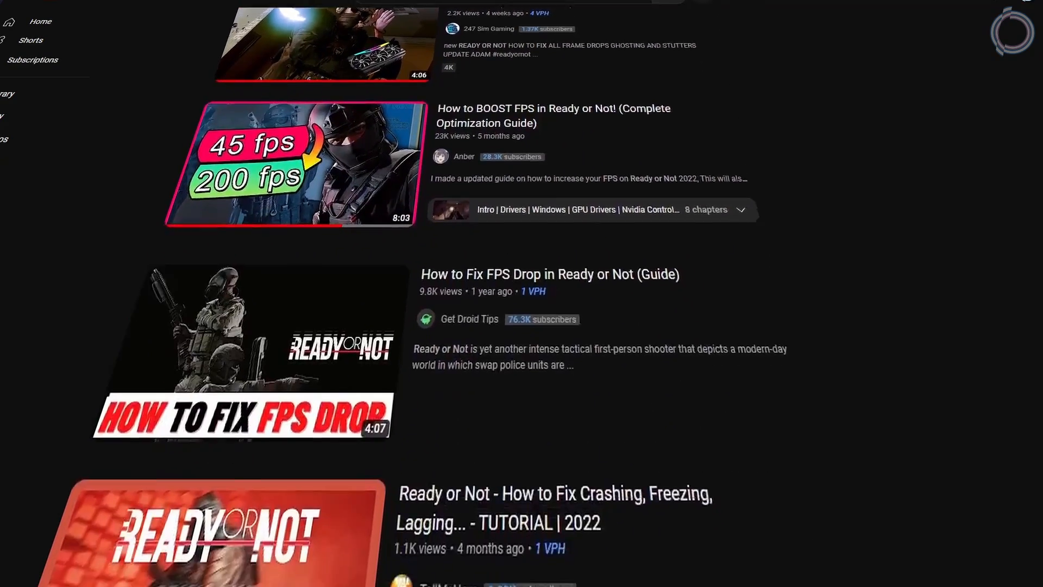
pyautogui.scroll(-3)
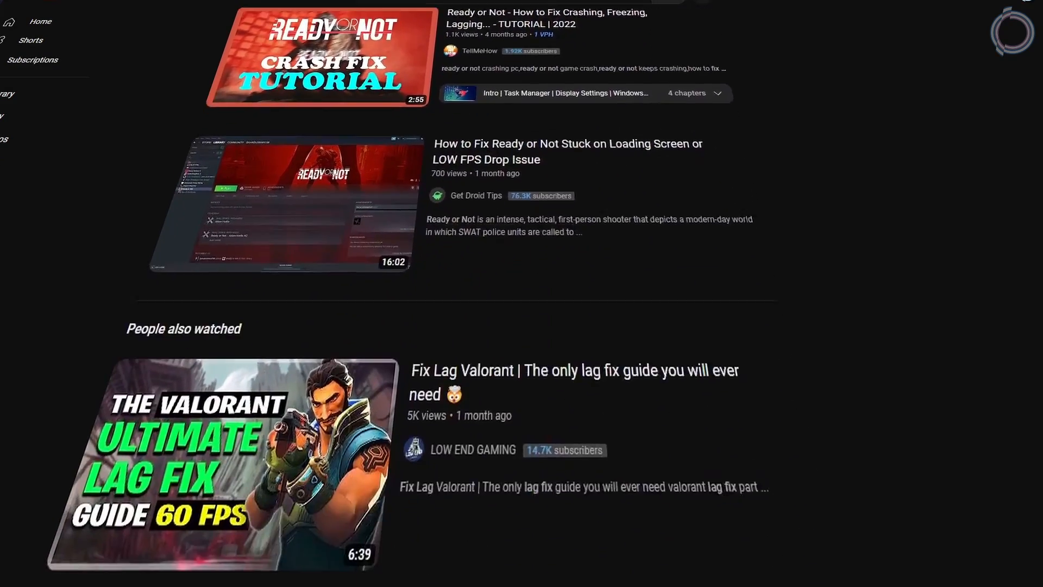
pyautogui.scroll(-3)
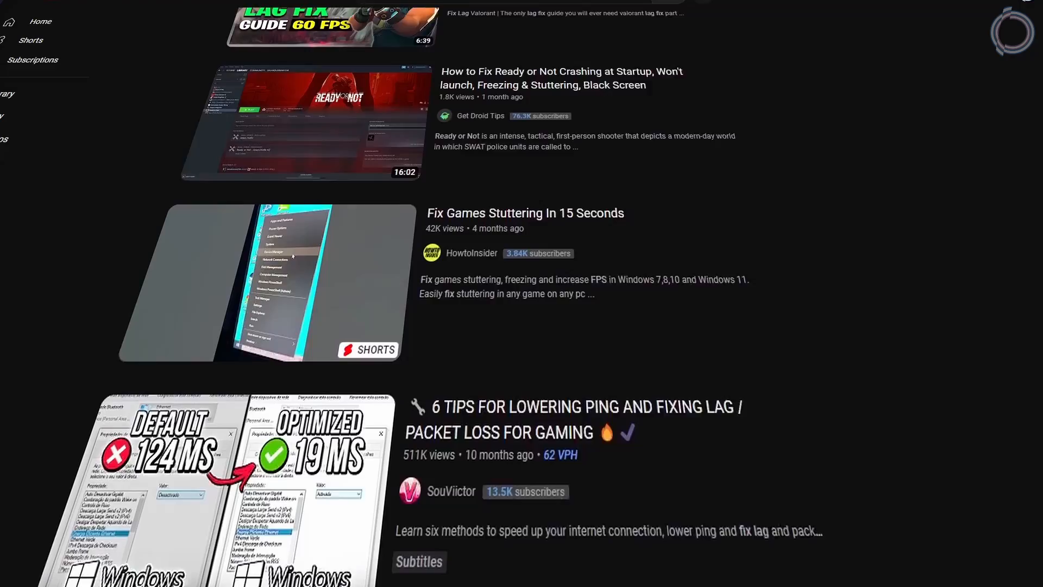
pyautogui.scroll(-3)
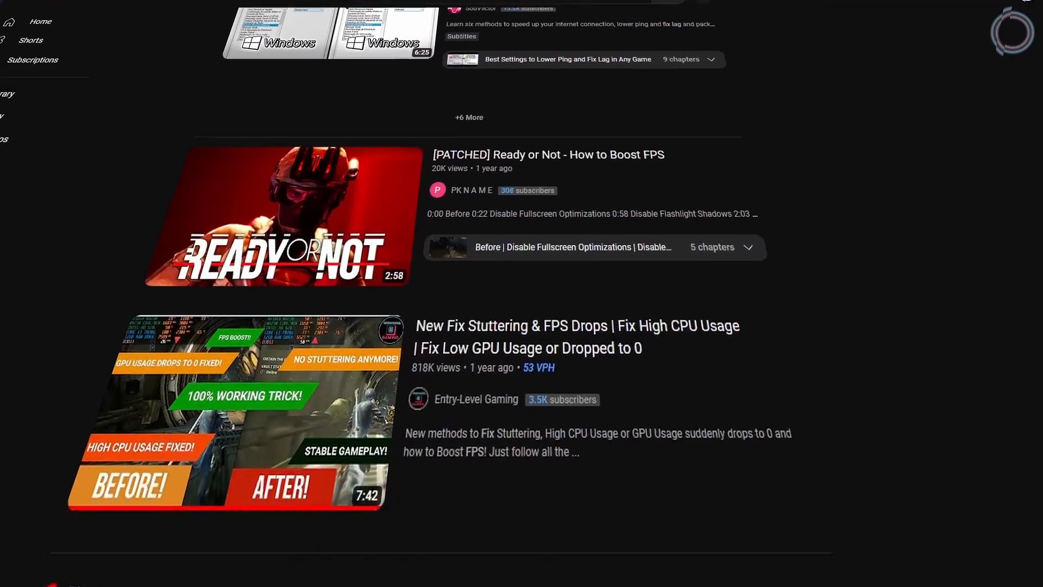
pyautogui.scroll(-3)
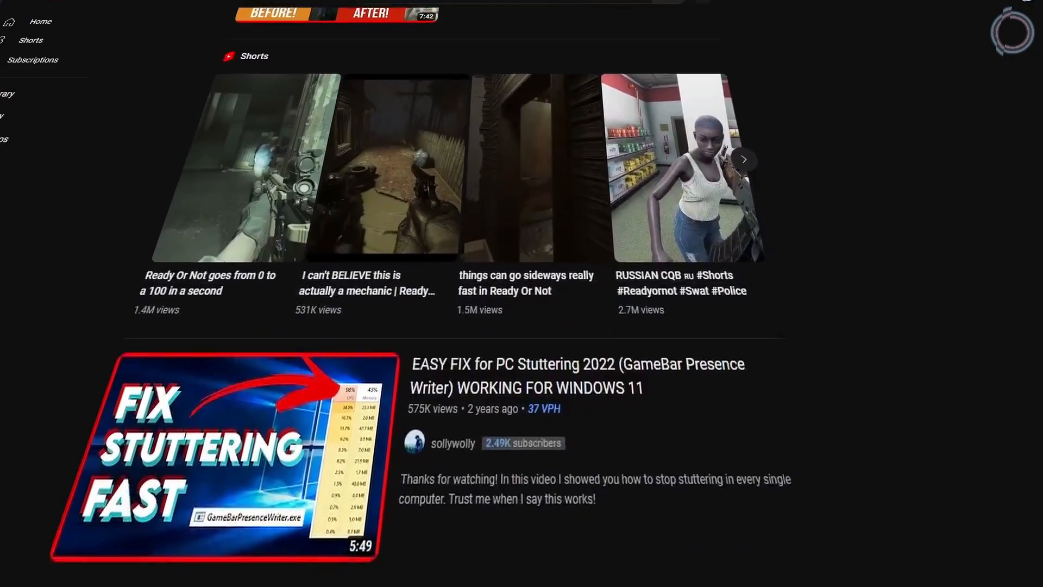
pyautogui.scroll(-3)
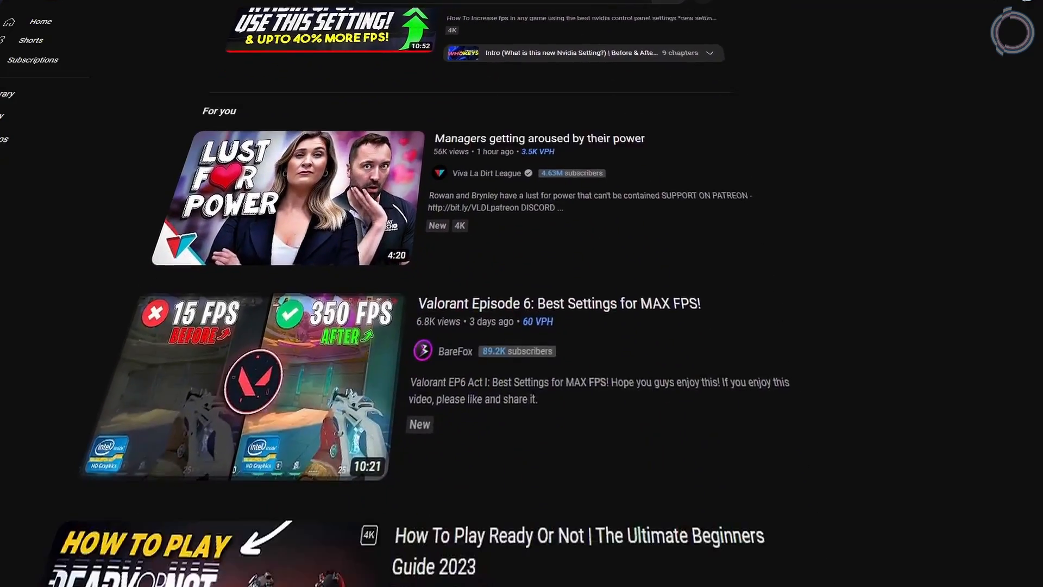
pyautogui.scroll(-3)
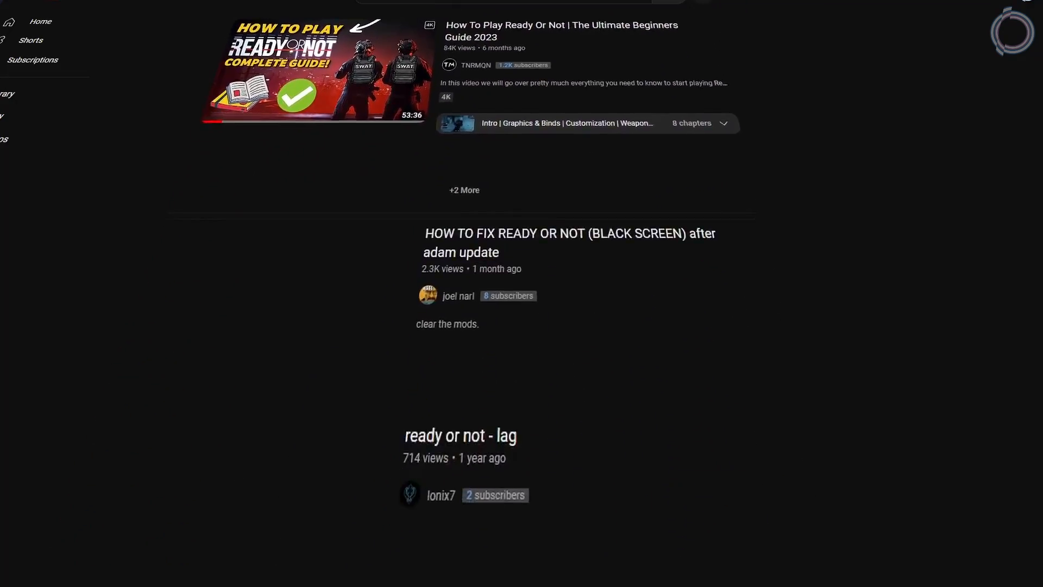
pyautogui.scroll(-3)
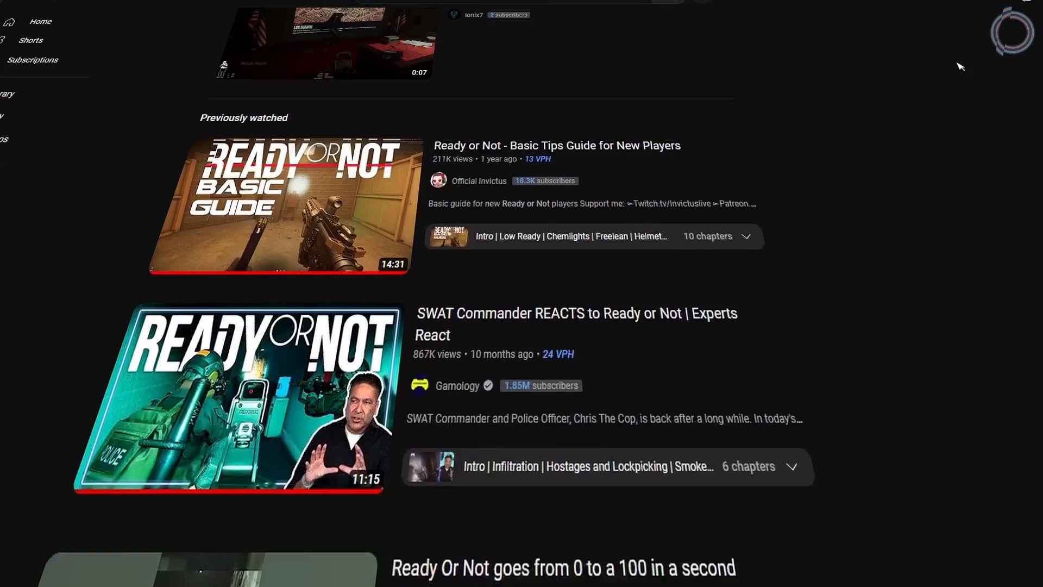
pyautogui.scroll(-3)
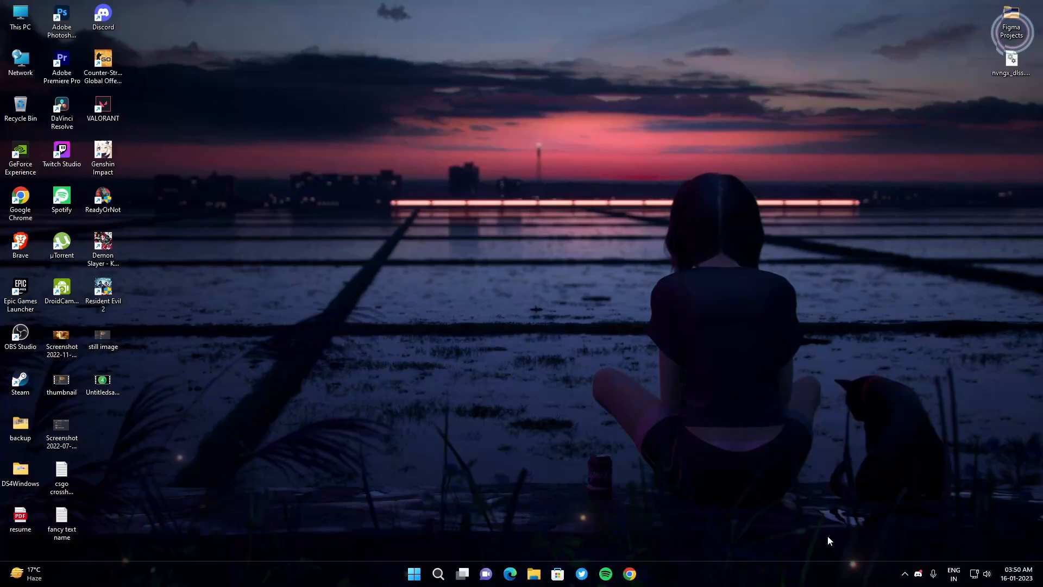
pyautogui.moveTo(620, 421)
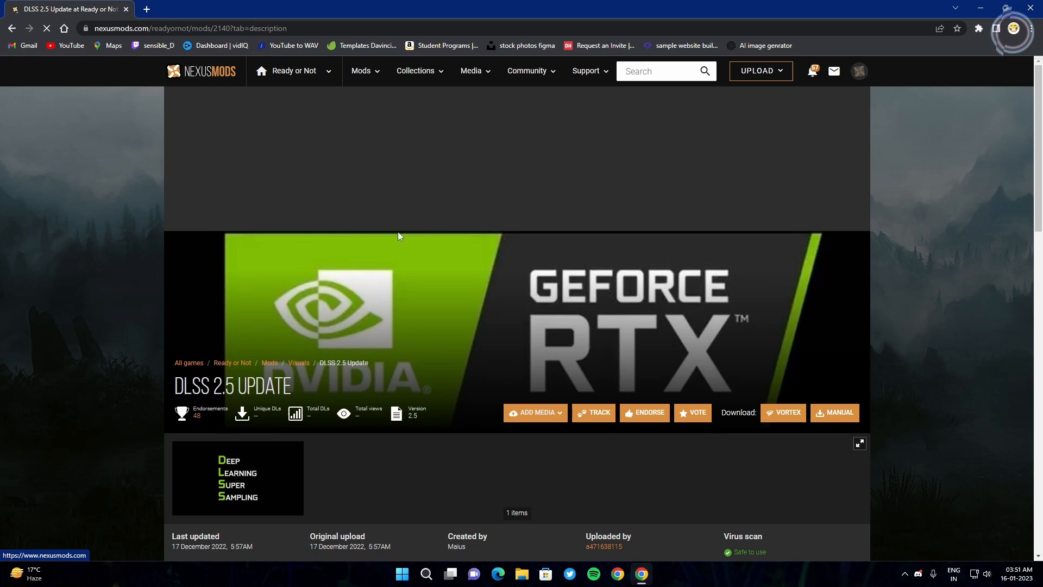
pyautogui.scroll(-3)
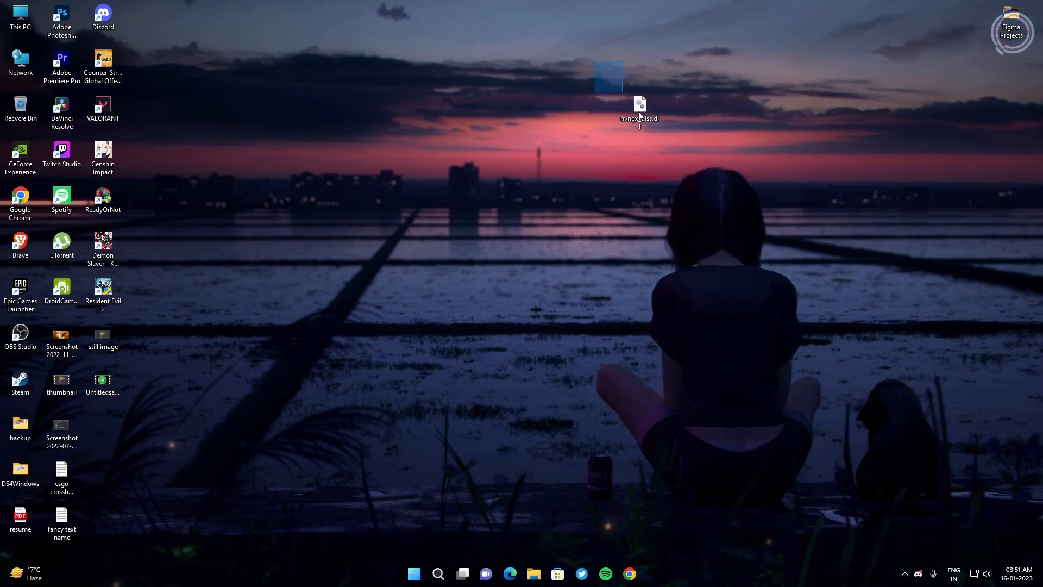
# Step: Copy nvngx_dlss.dll from the DLSS zip into ReadyOrNot\Plugins\DLSS\Binaries\ThirdParty\Win64, replacing the old file
pyautogui.moveTo(638, 109); pyautogui.dragTo(1010, 54)
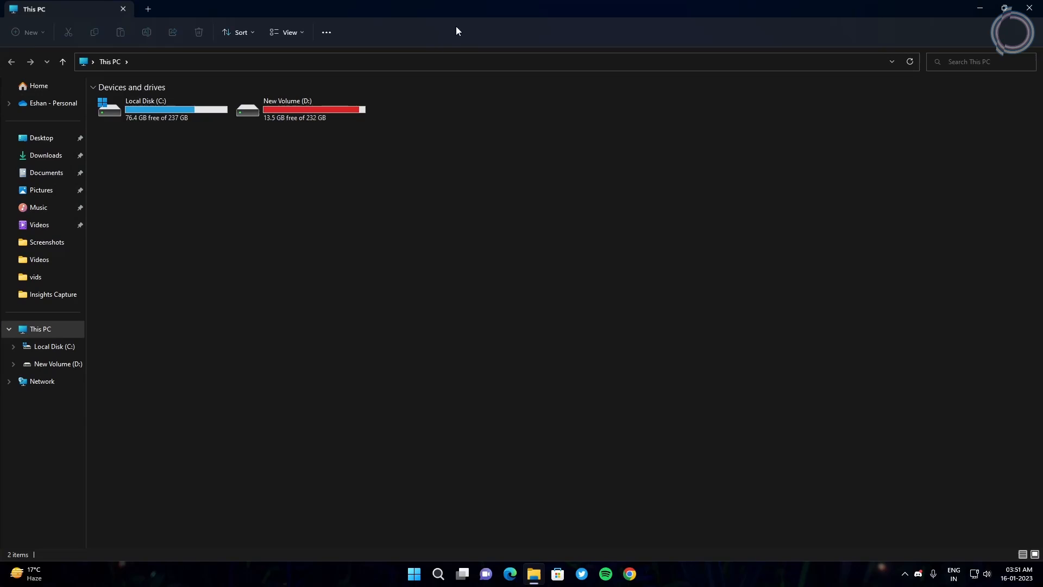
pyautogui.click(47, 156)
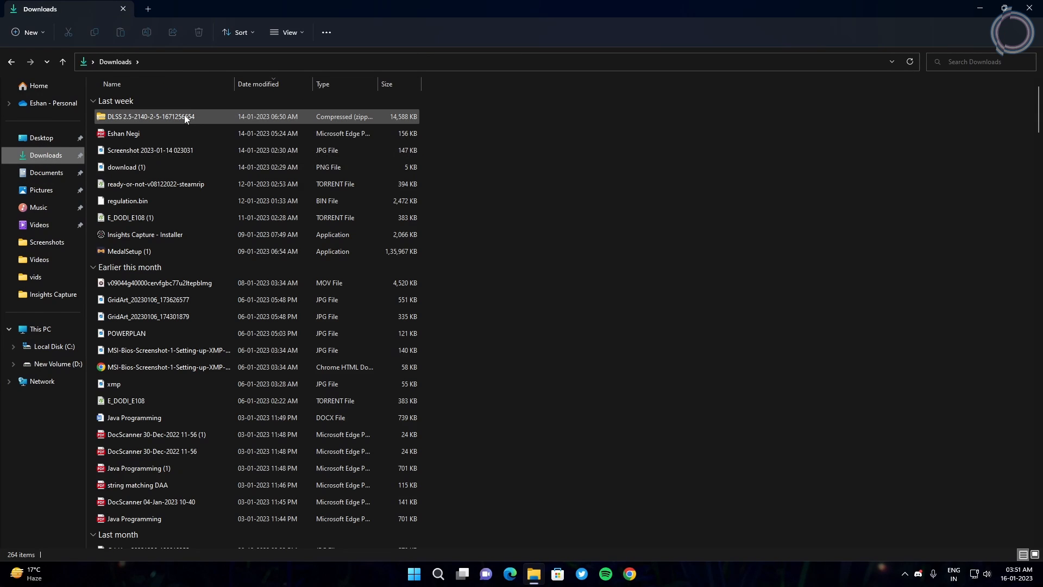
pyautogui.doubleClick(152, 116)
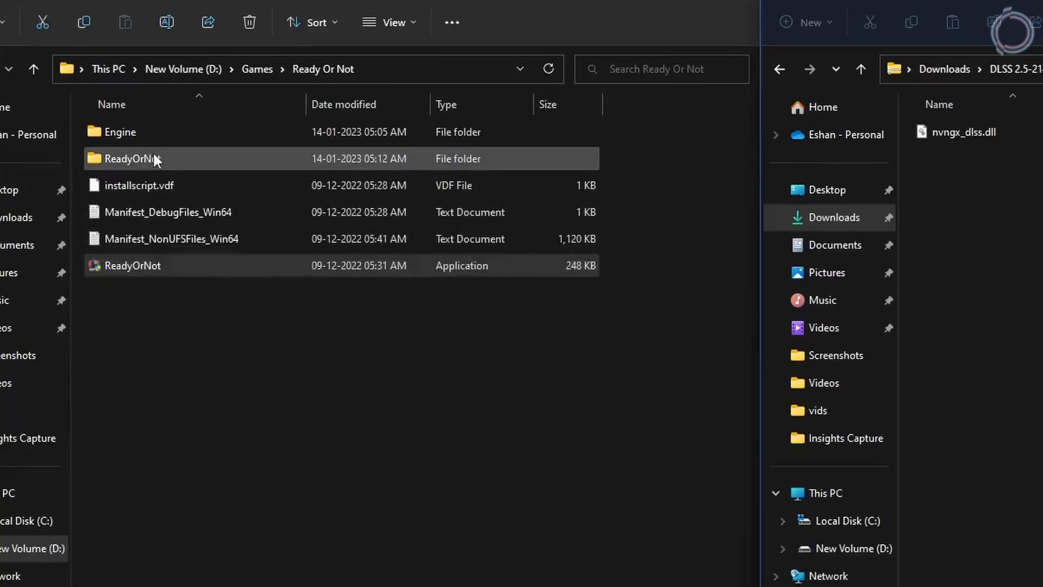
pyautogui.doubleClick(131, 159)
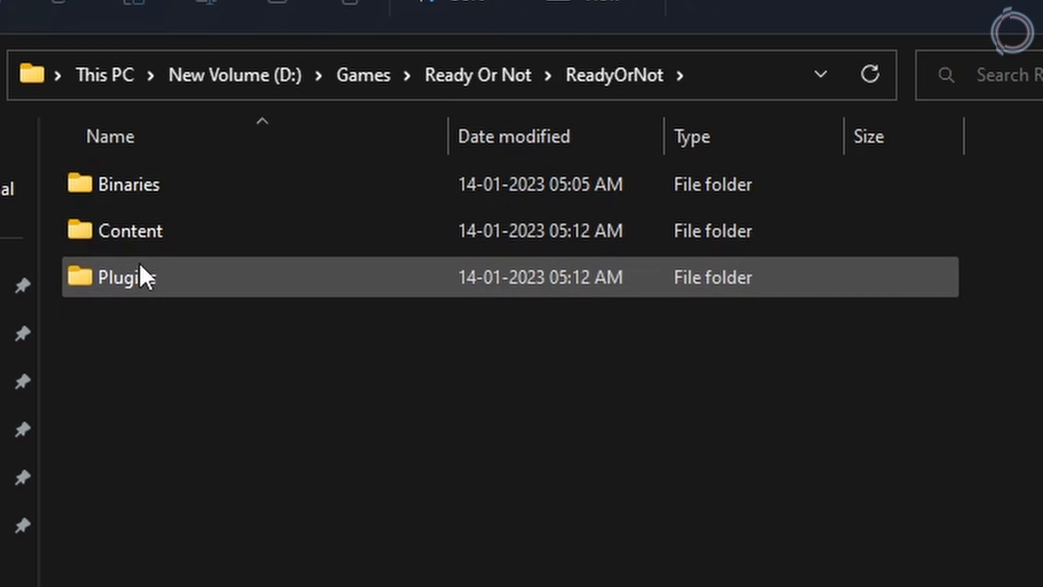
pyautogui.doubleClick(125, 277)
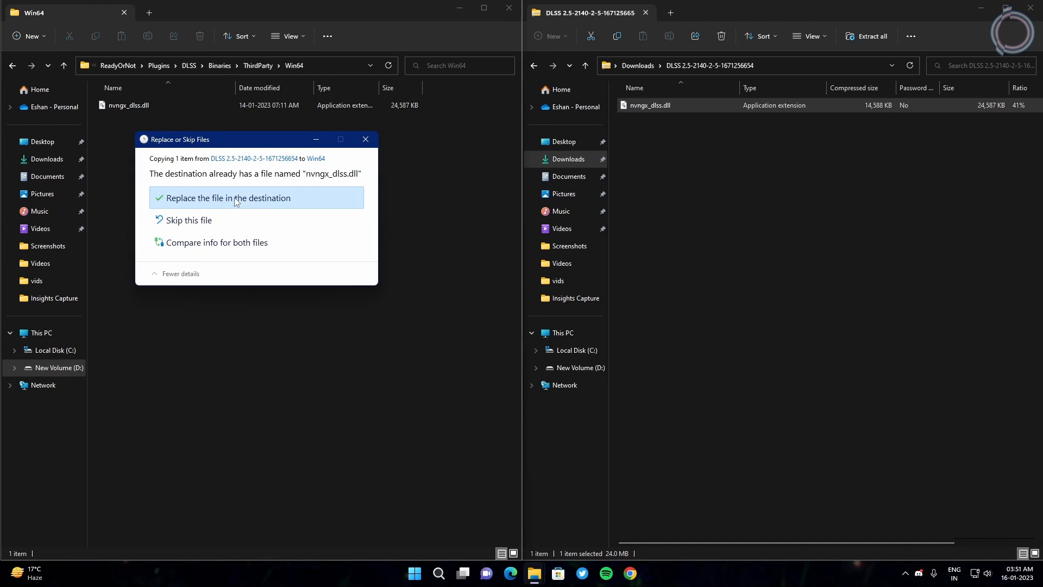
pyautogui.click(228, 198)
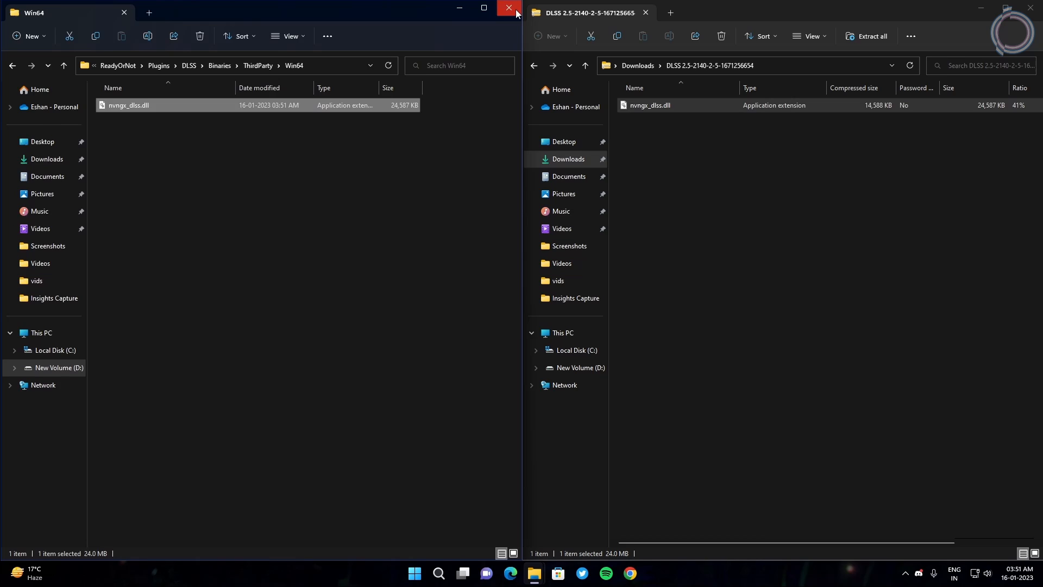
# Step: Close the Win64 folder window, pause the running game with Esc, and open OPTIONS
pyautogui.click(504, 8)
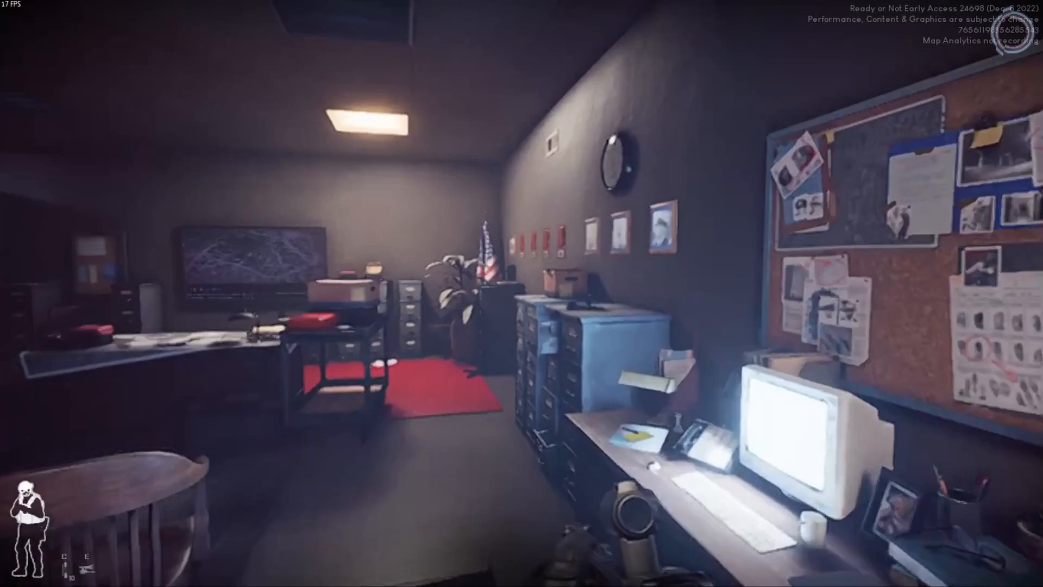
pyautogui.press('Escape')
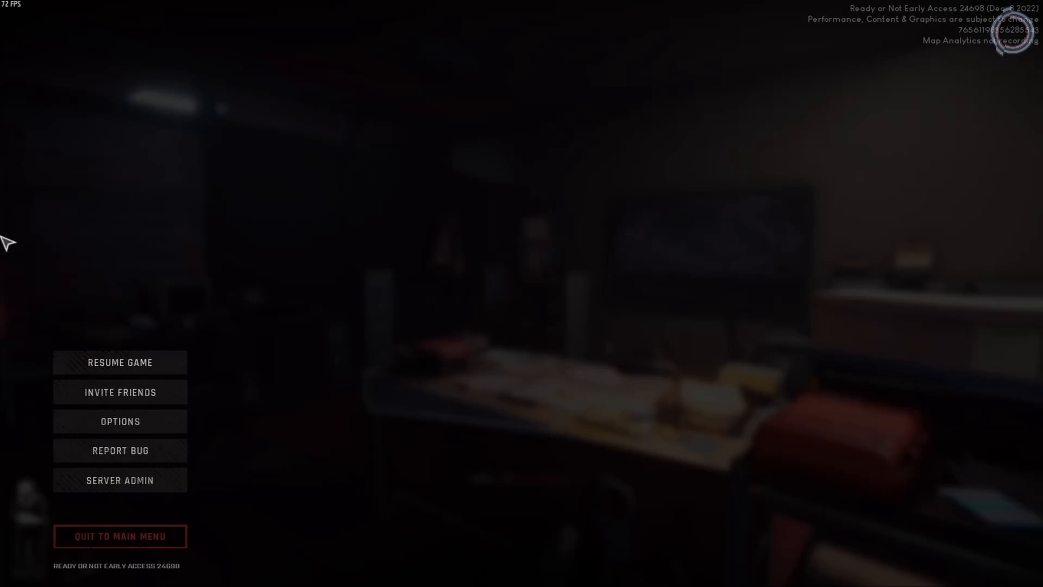
pyautogui.click(120, 421)
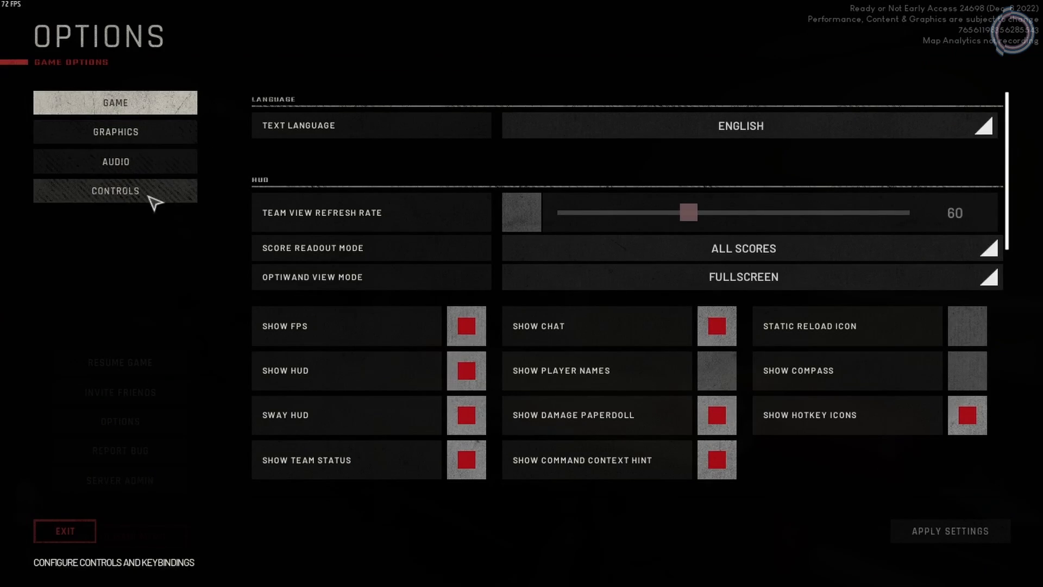
# Step: Review Graphics settings (fullscreen, 1366x768, 100% scale, FOV 90), then show Advanced Graphics Settings
pyautogui.click(115, 131)
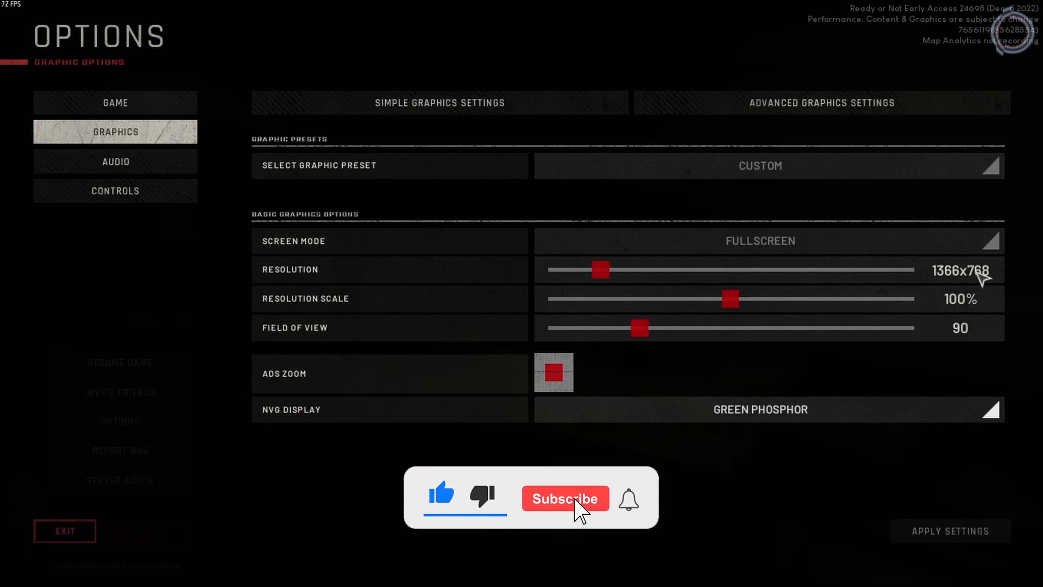
pyautogui.click(566, 498)
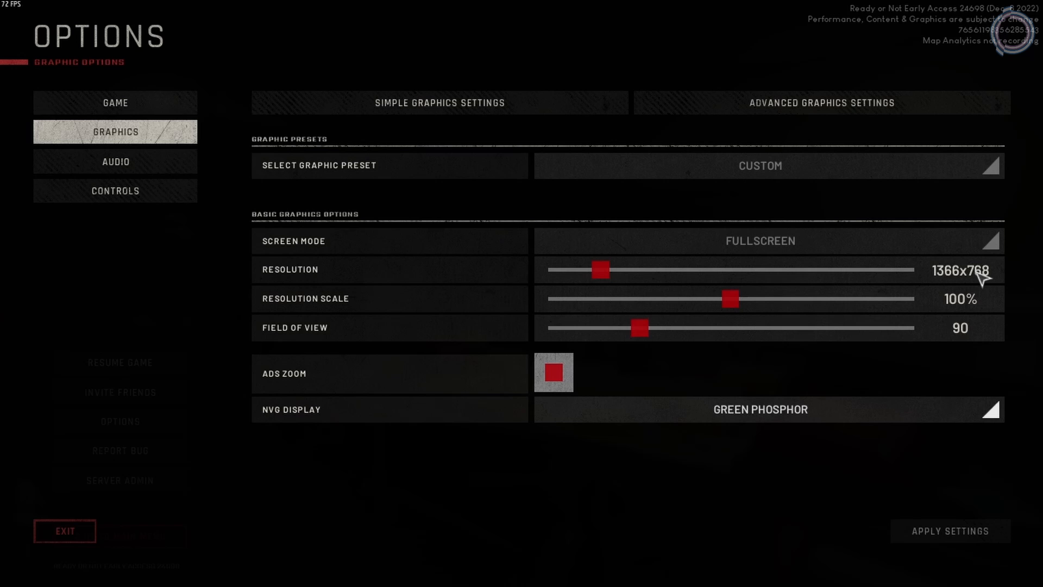
pyautogui.click(821, 103)
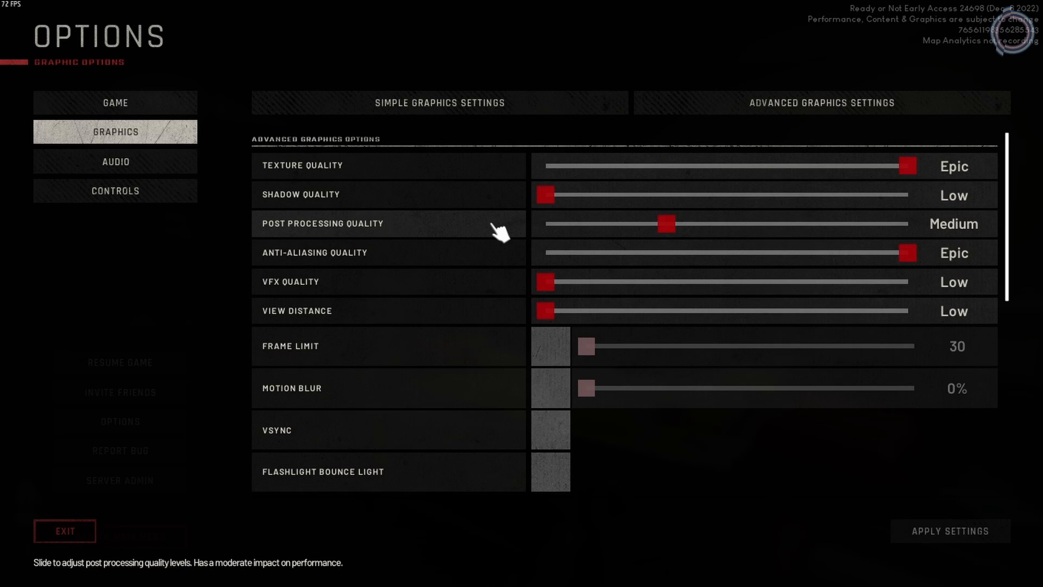
# Step: Set Shadow, VFX, View Distance Low, Post Processing Medium; keep Texture and Anti-Aliasing Epic
pyautogui.scroll(-3)
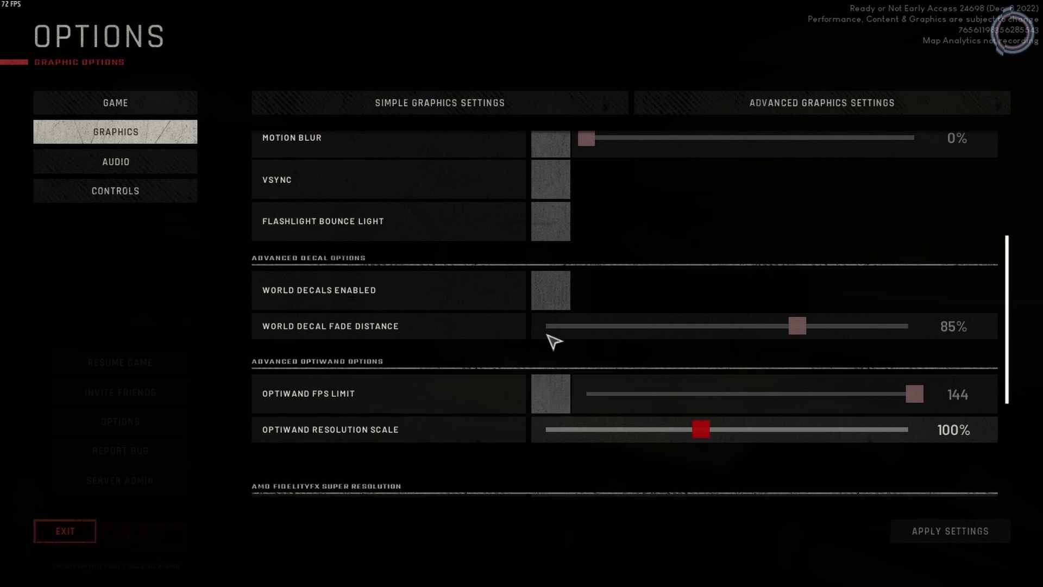
# Step: Set FSR Quality to Performance, apply, and bring up the mission selection board
pyautogui.scroll(-3)
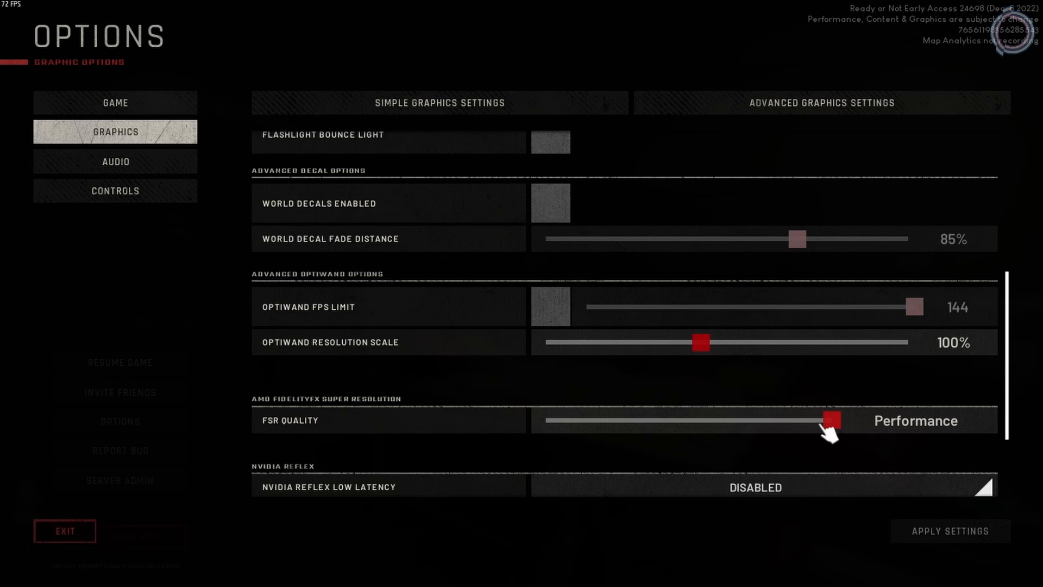
pyautogui.moveTo(720, 441)
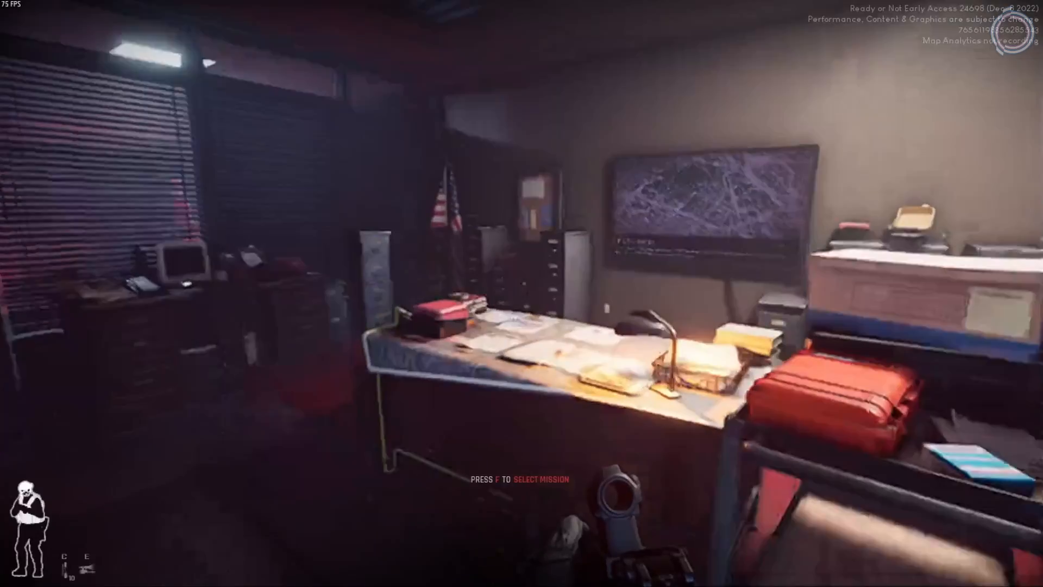
pyautogui.press('f')
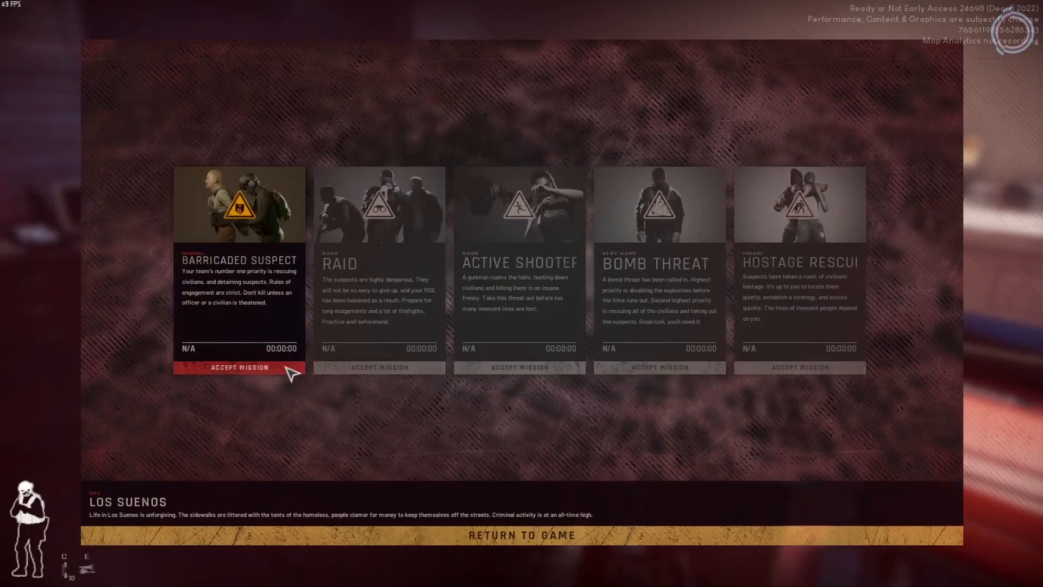
# Step: Accept the Barricaded Suspect mission and ready up for Neon Nightclub
pyautogui.click(238, 367)
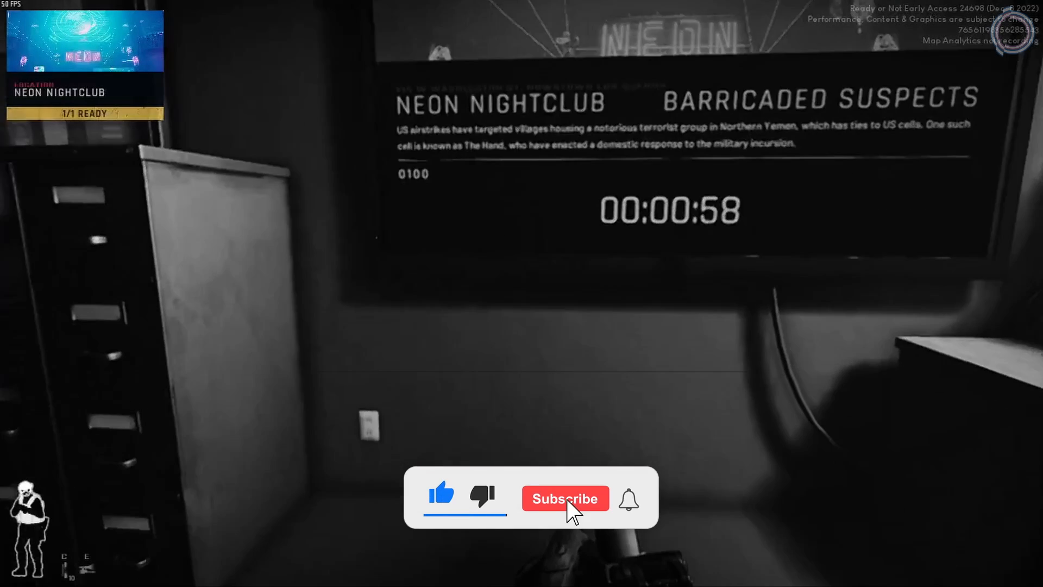
pyautogui.click(565, 498)
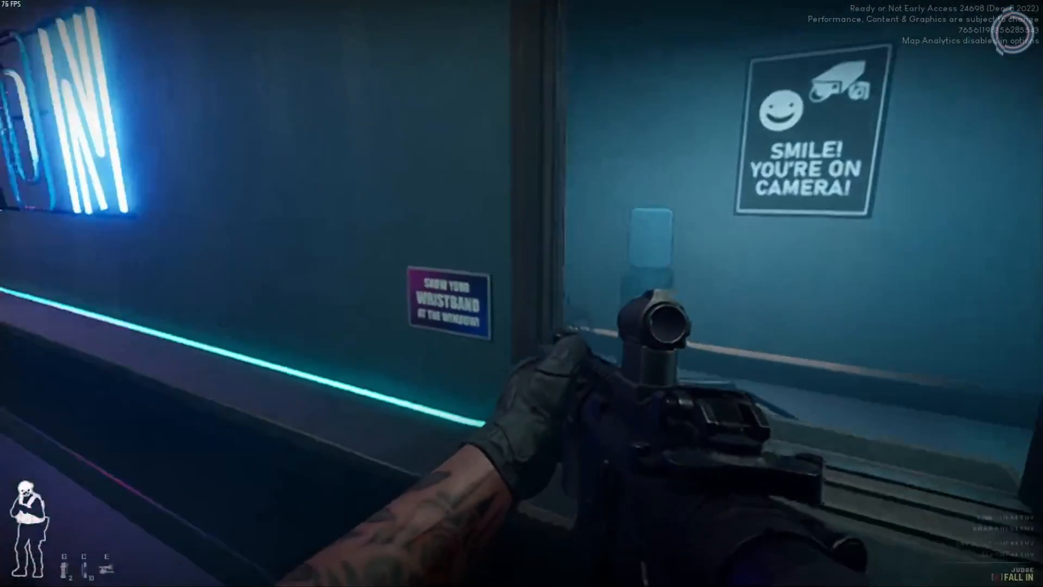
pyautogui.moveTo(522, 293)
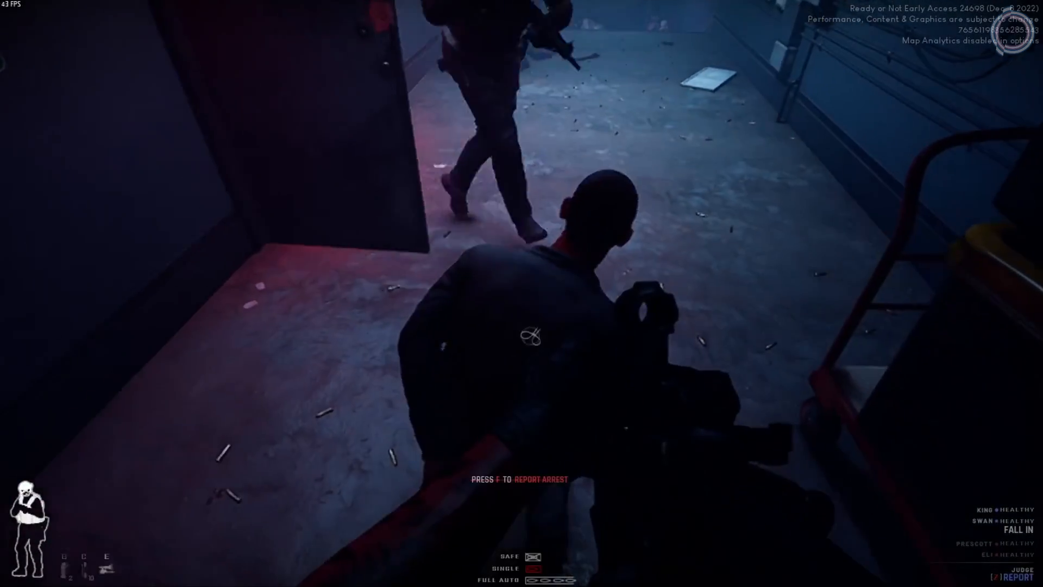
# Step: Restrain the person in Neon Nightclub and report them as a civilian
pyautogui.press('f')
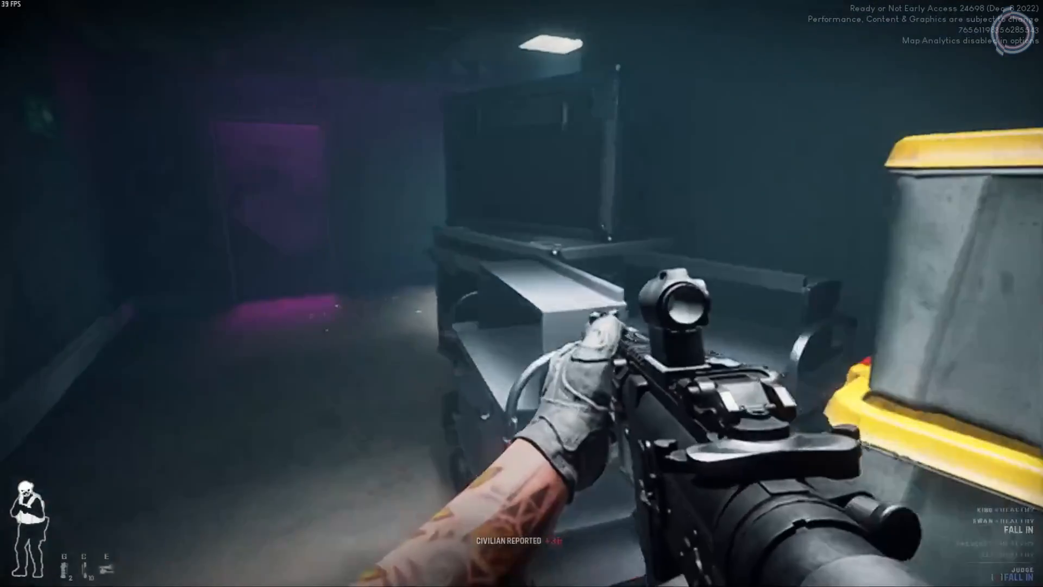